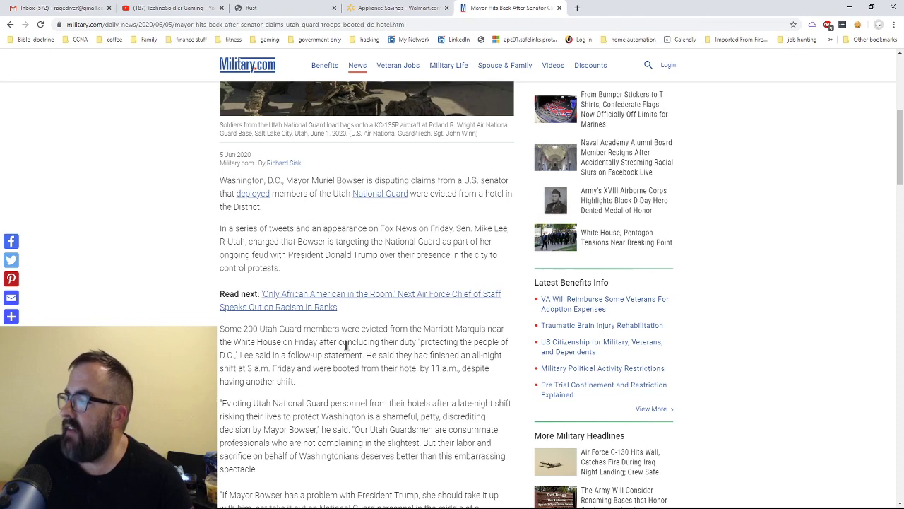
- Scroll down through the current article while reading it
{"action": "scroll", "scroll_direction": "down", "scroll_amount": 3}
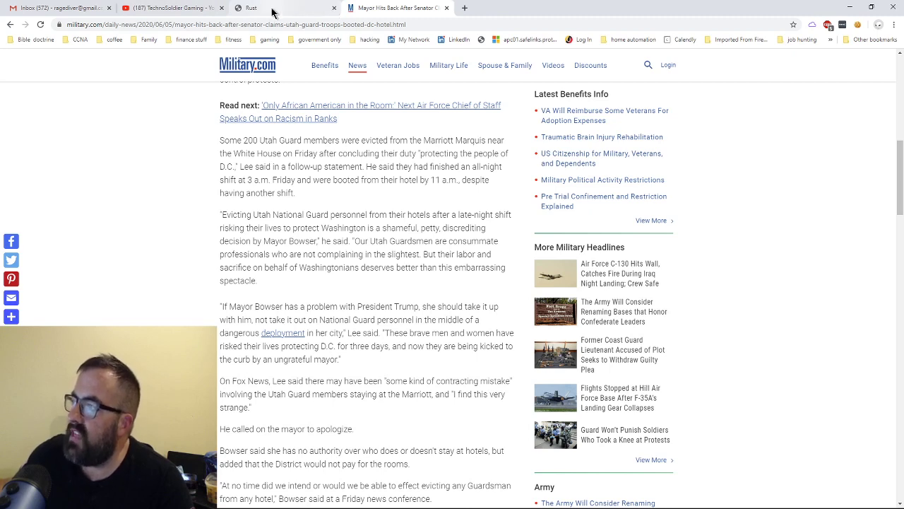
{"action": "mouse_move", "coordinate": [223, 6]}
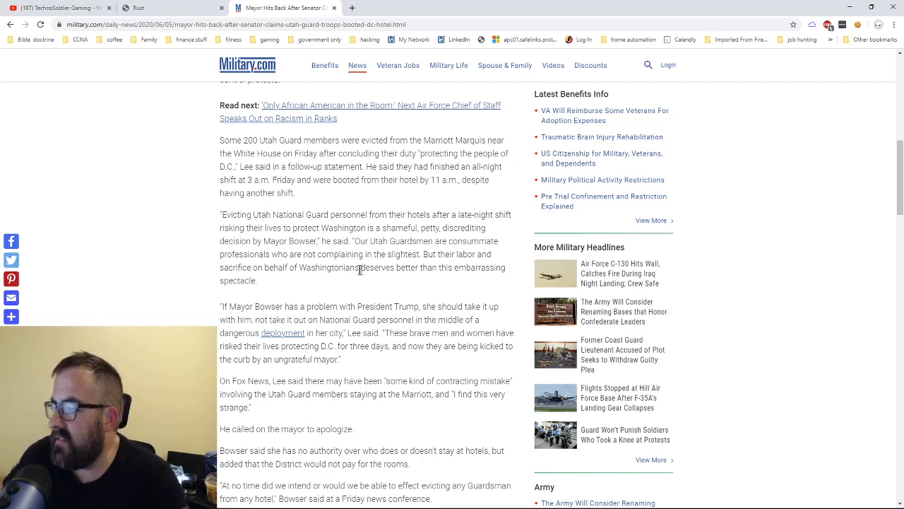
{"action": "scroll", "scroll_direction": "down", "scroll_amount": 3}
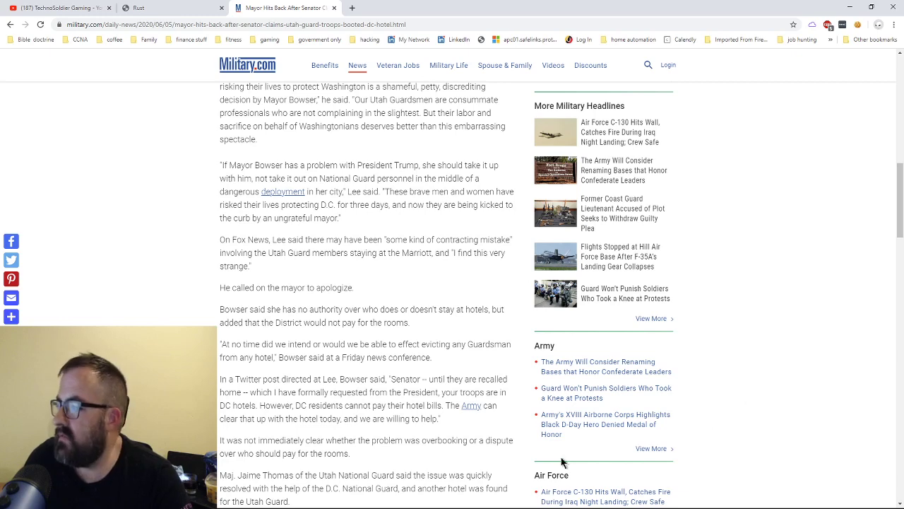
{"action": "scroll", "scroll_direction": "down", "scroll_amount": 3}
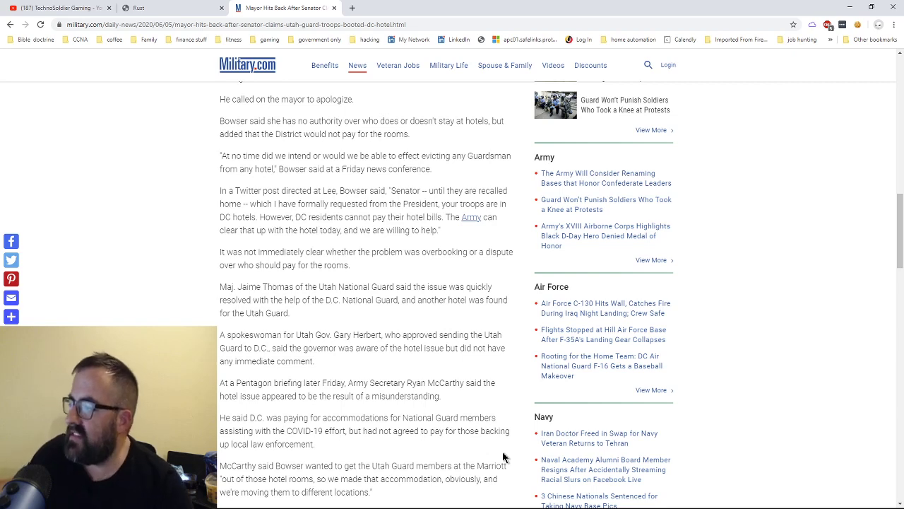
{"action": "mouse_move", "coordinate": [436, 441]}
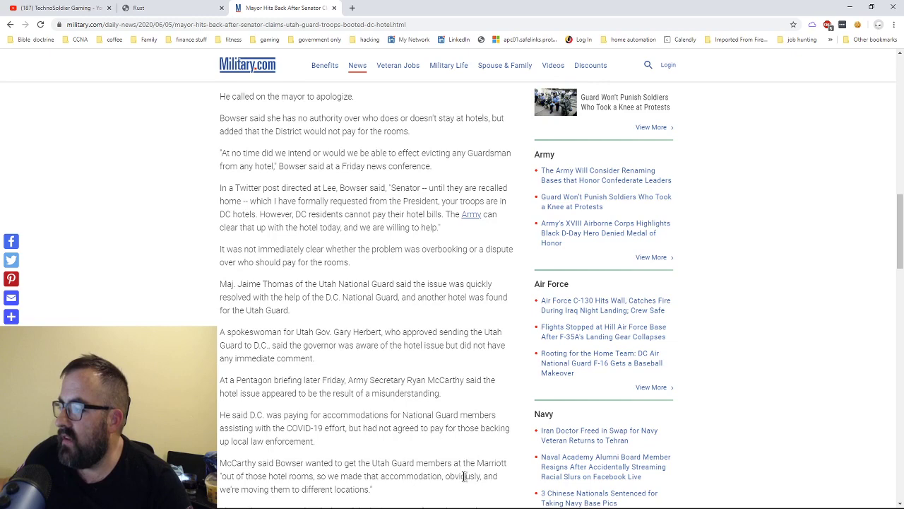
{"action": "scroll", "scroll_direction": "down", "scroll_amount": 3}
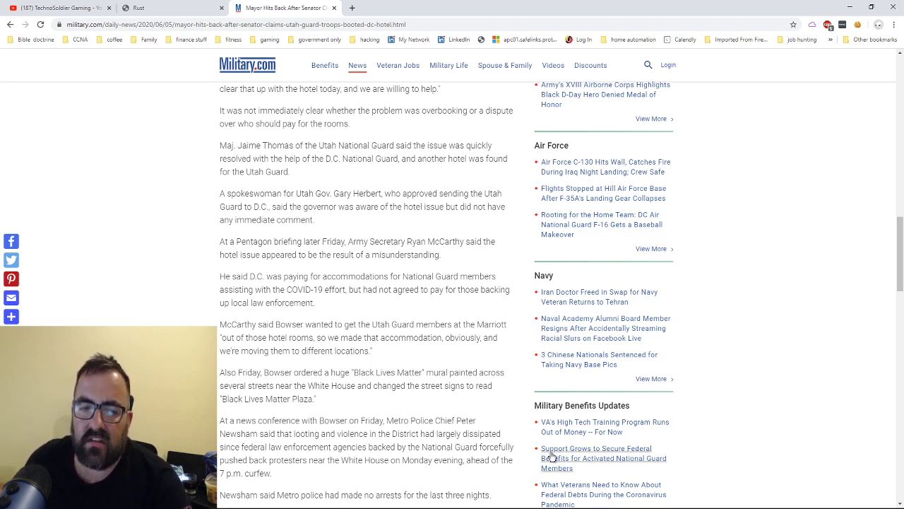
{"action": "mouse_move", "coordinate": [732, 401]}
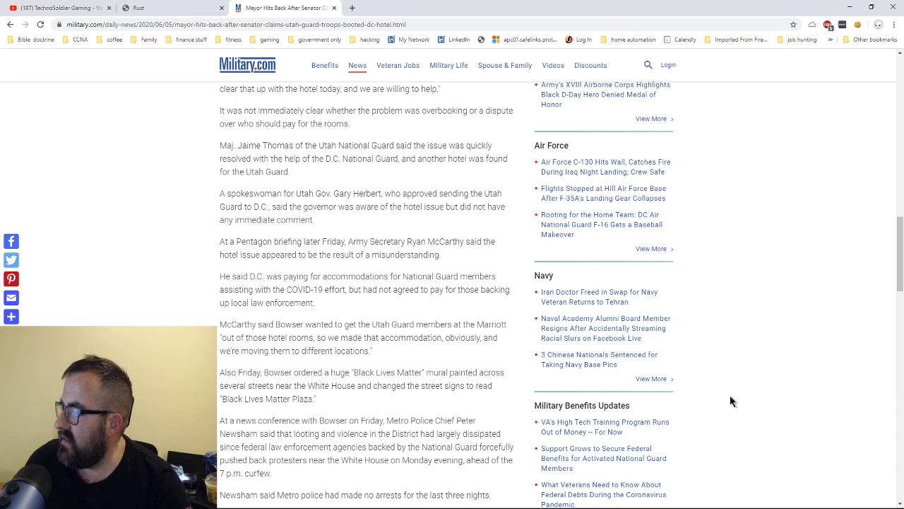
{"action": "mouse_move", "coordinate": [737, 397]}
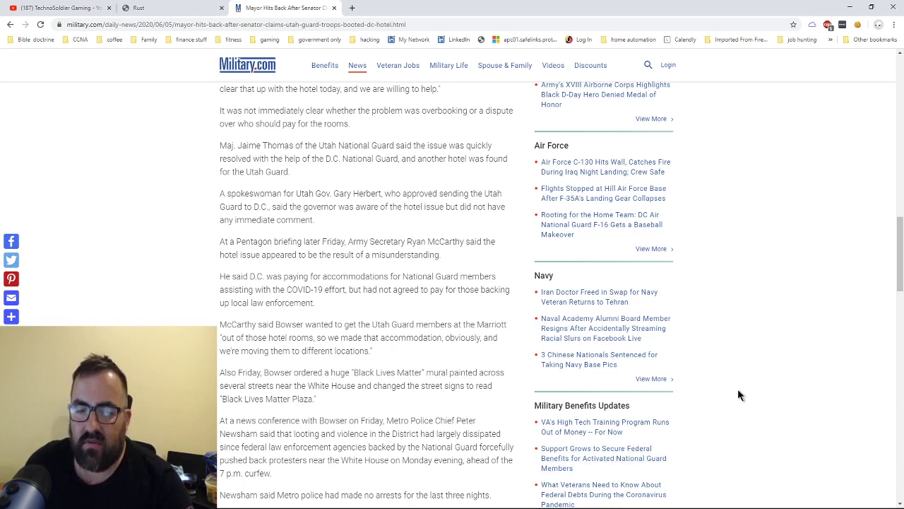
{"action": "scroll", "scroll_direction": "down", "scroll_amount": 3}
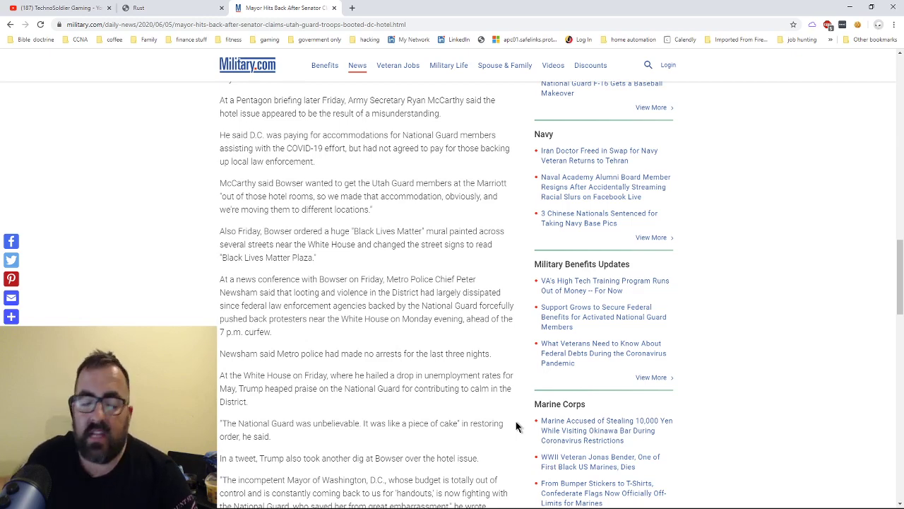
{"action": "scroll", "scroll_direction": "down", "scroll_amount": 3}
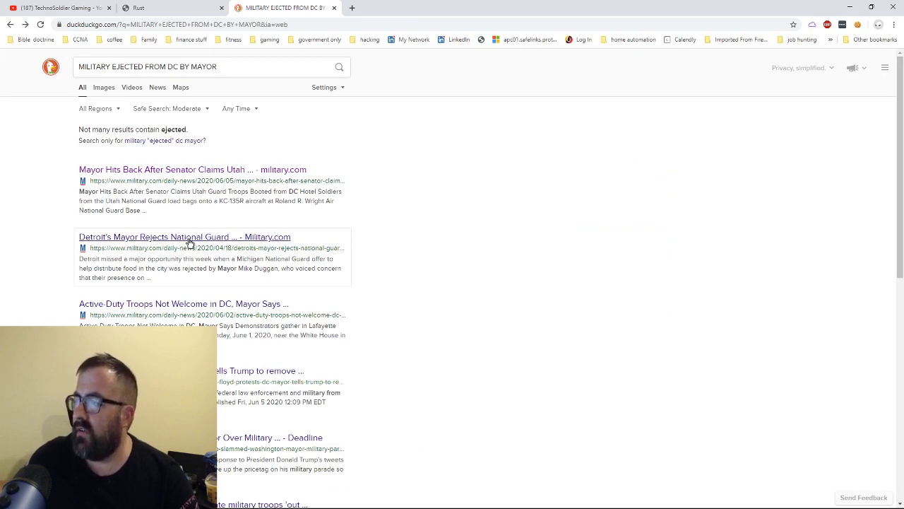
- Open the Military.com article about Detroit's mayor rejecting the National Guard offer and read down it
{"action": "left_click", "coordinate": [183, 238]}
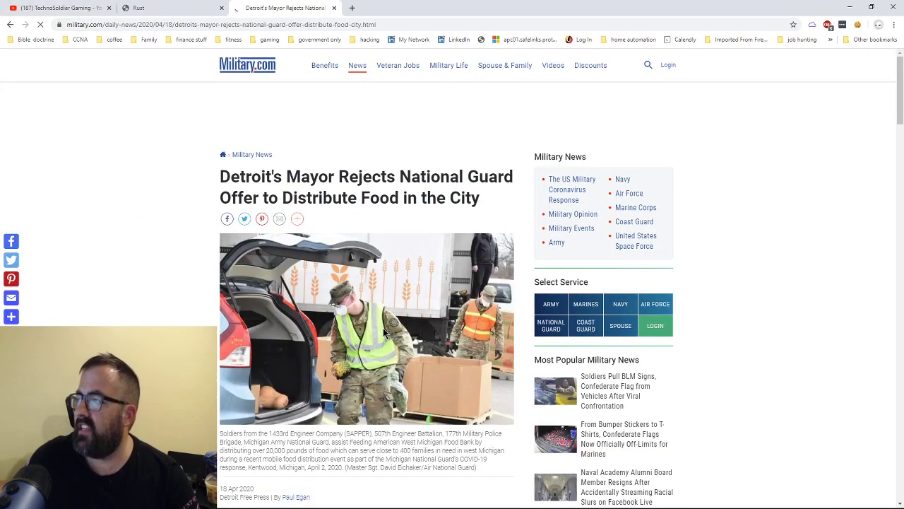
{"action": "scroll", "scroll_direction": "down", "scroll_amount": 3}
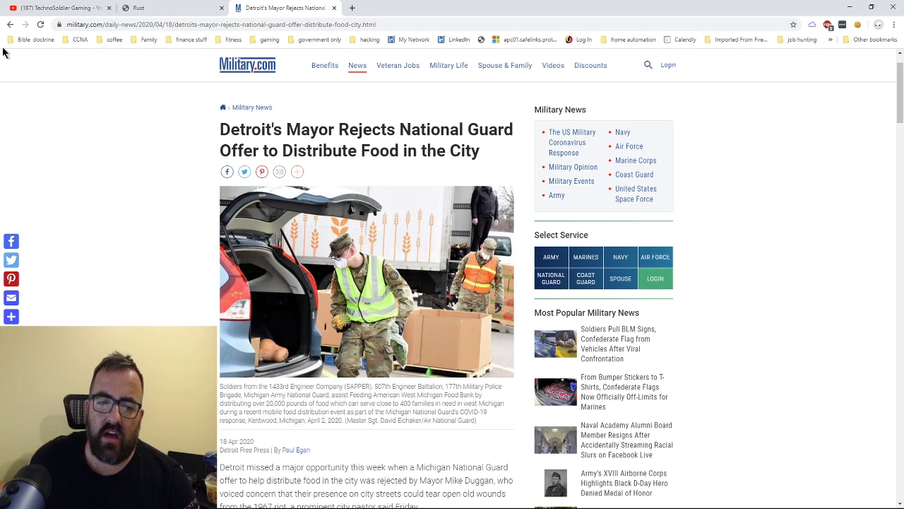
{"action": "scroll", "scroll_direction": "down", "scroll_amount": 3}
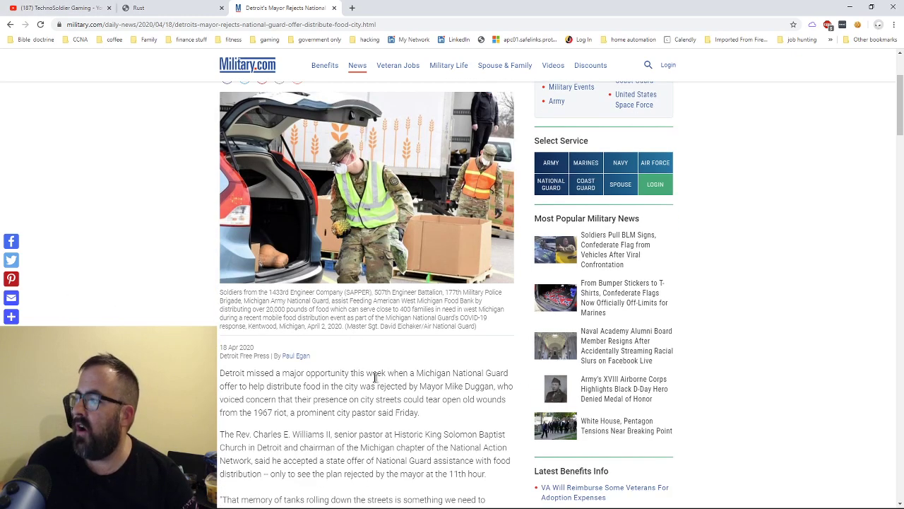
{"action": "mouse_move", "coordinate": [367, 381]}
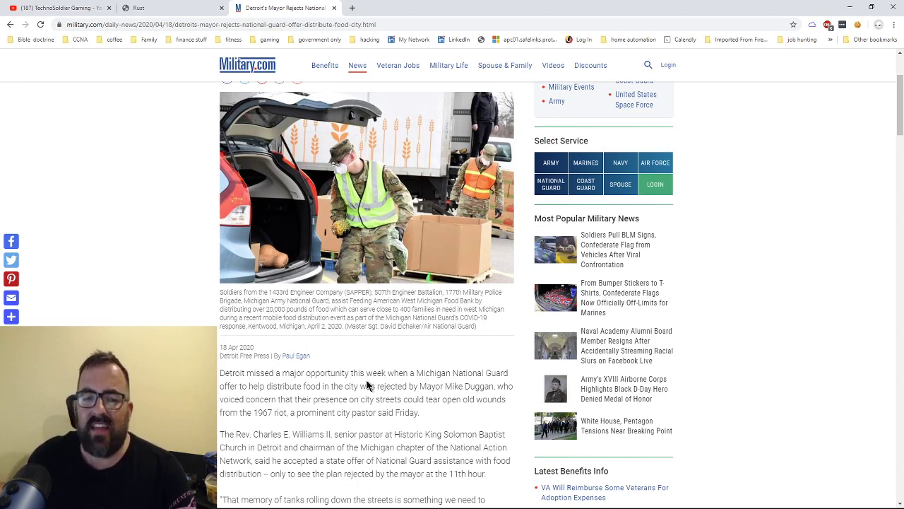
{"action": "mouse_move", "coordinate": [366, 362]}
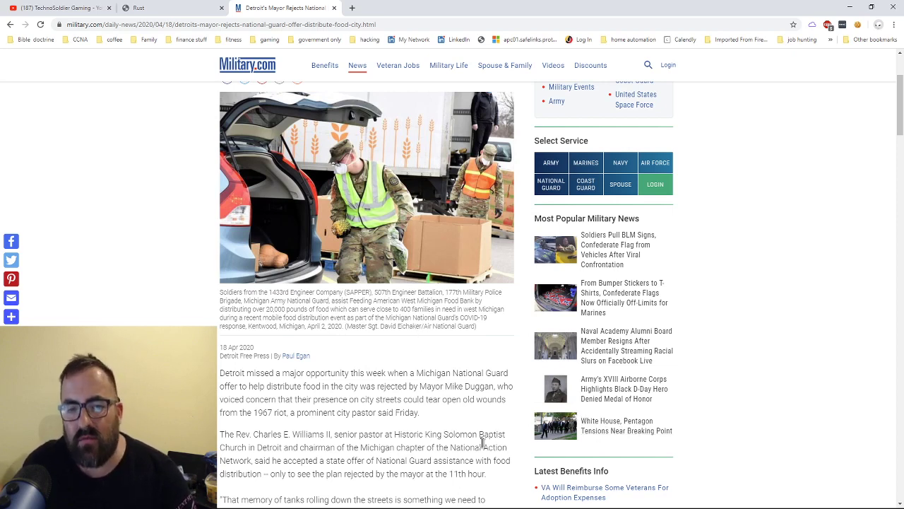
{"action": "mouse_move", "coordinate": [464, 444]}
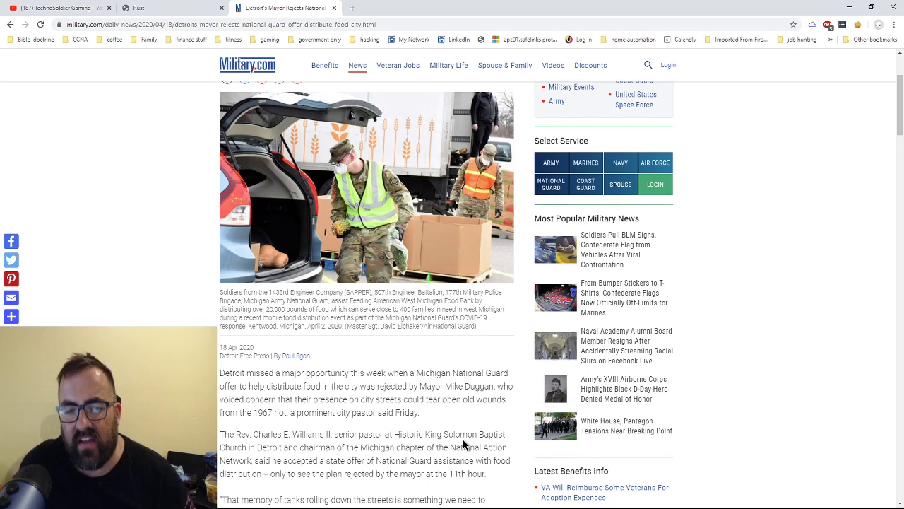